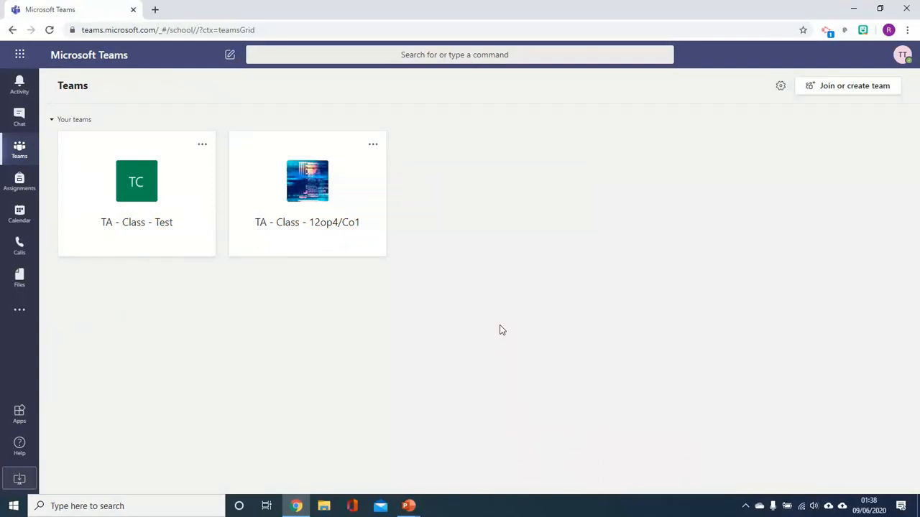
- Open the TA - Class - Test team and show its Assignments tab
click(136, 181)
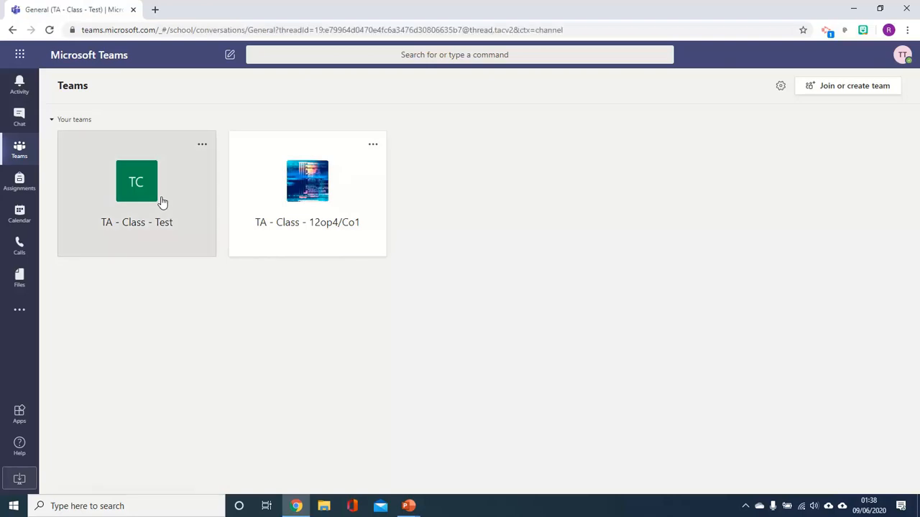
click(135, 180)
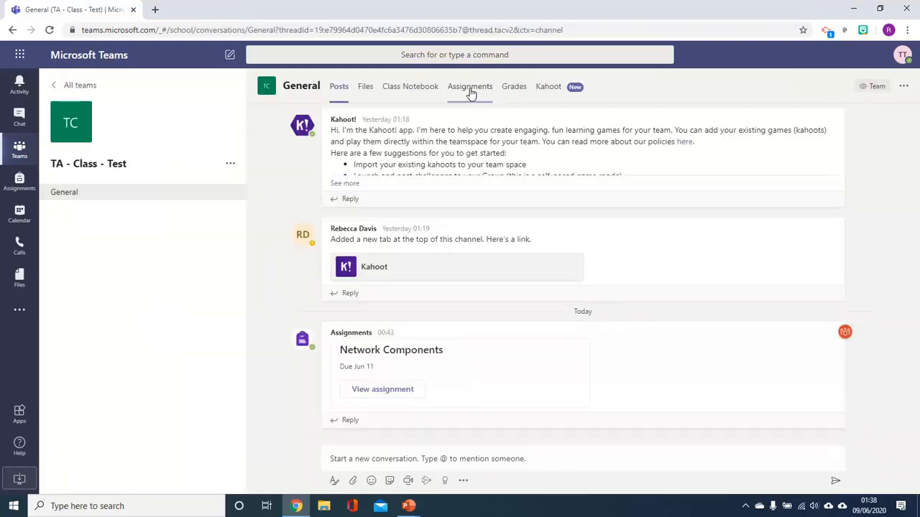
click(470, 86)
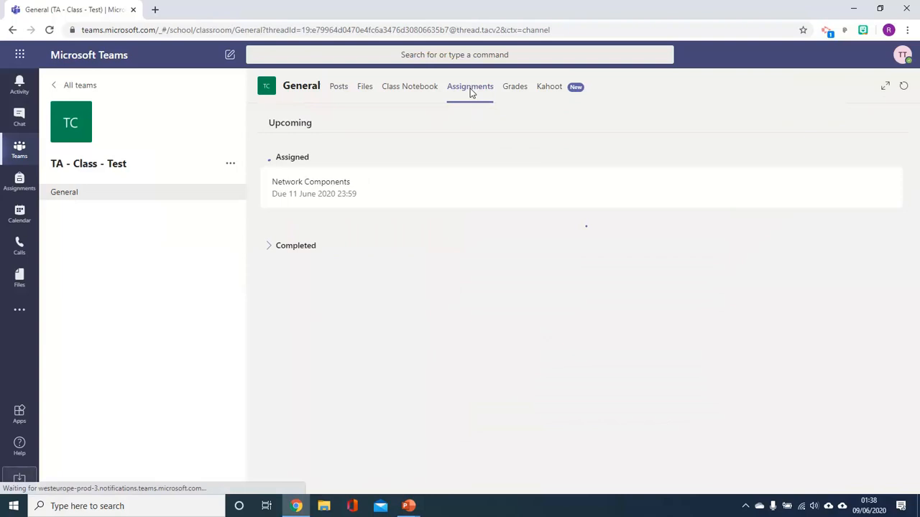
- Open the overdue Network Security assignment with its practice questions document
click(311, 187)
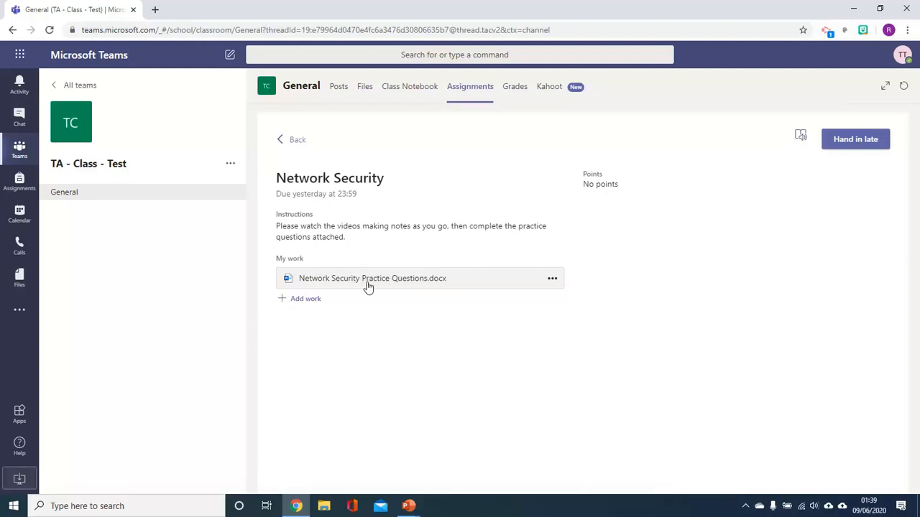
mouse_move(404, 291)
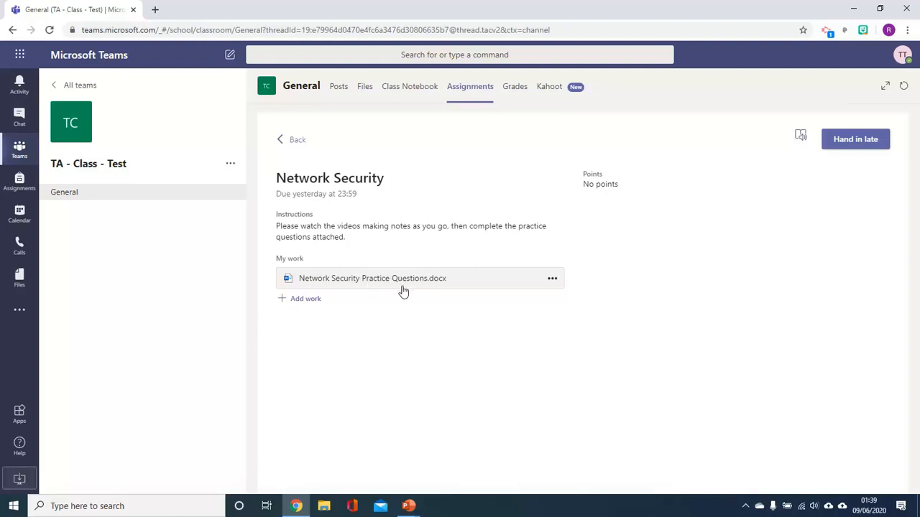
mouse_move(514, 332)
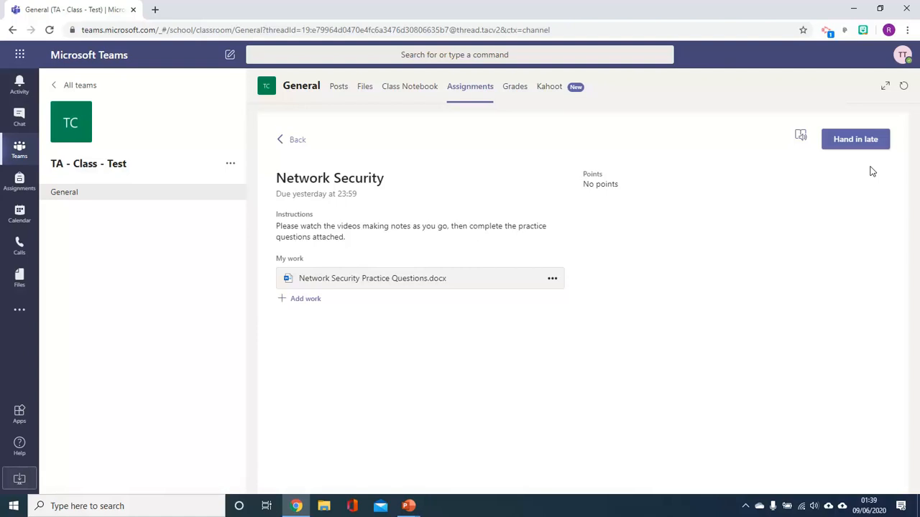
mouse_move(833, 175)
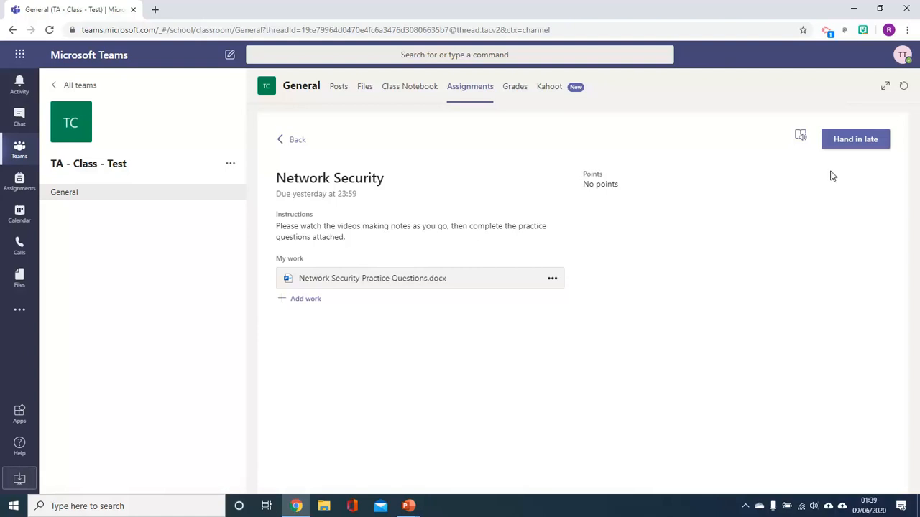
mouse_move(714, 187)
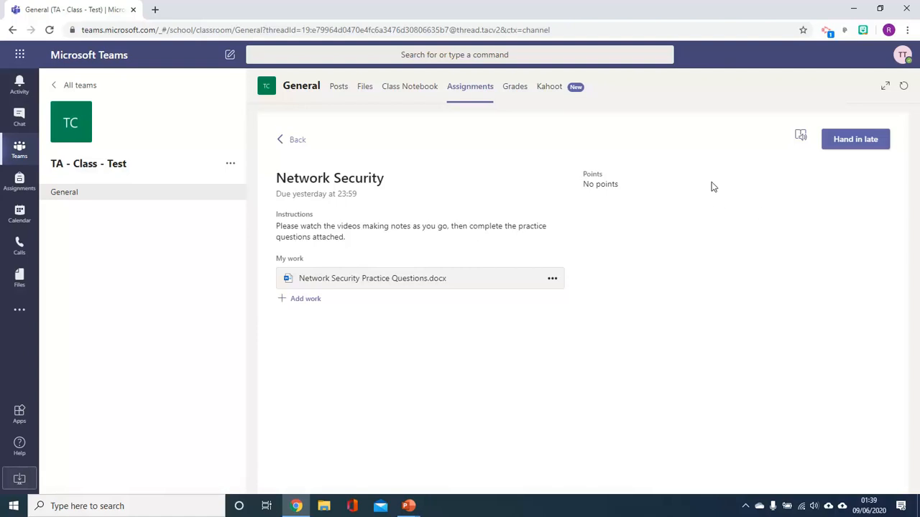
mouse_move(734, 232)
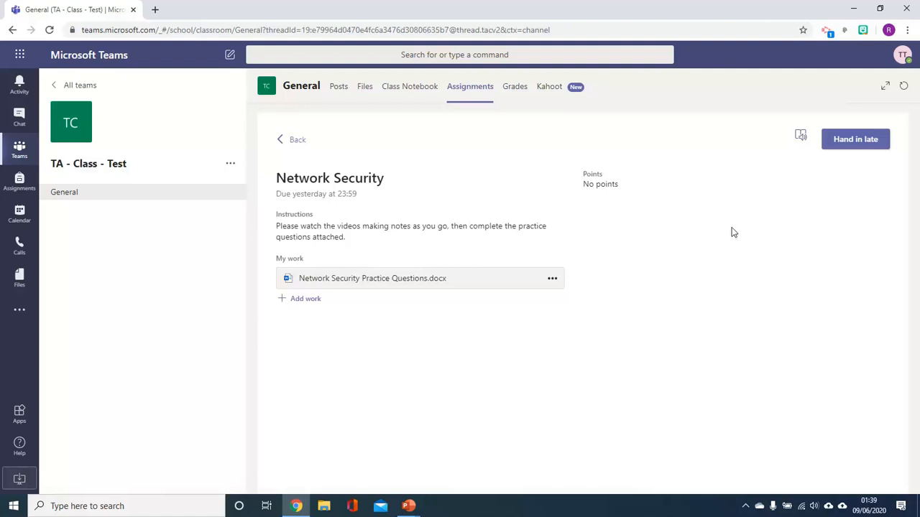
mouse_move(855, 139)
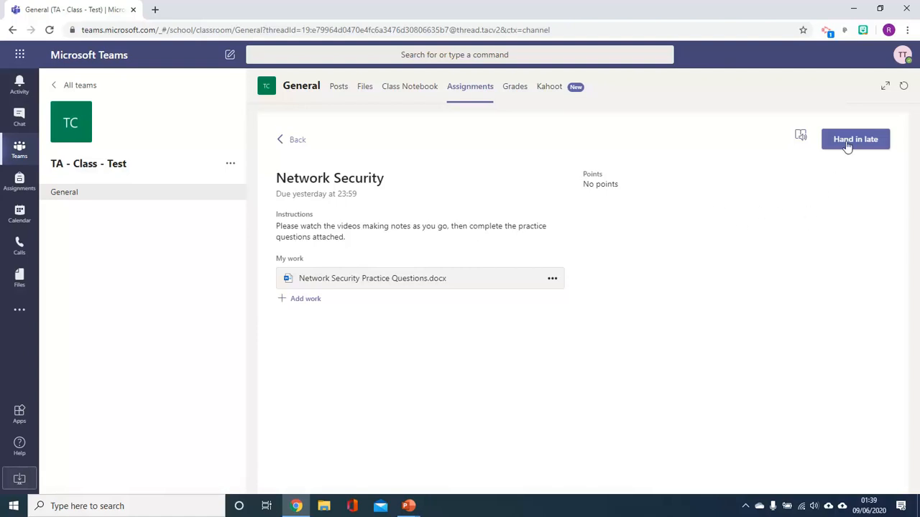
- Hand in Network Security late, undo the hand-in, then hand it in late again
click(855, 138)
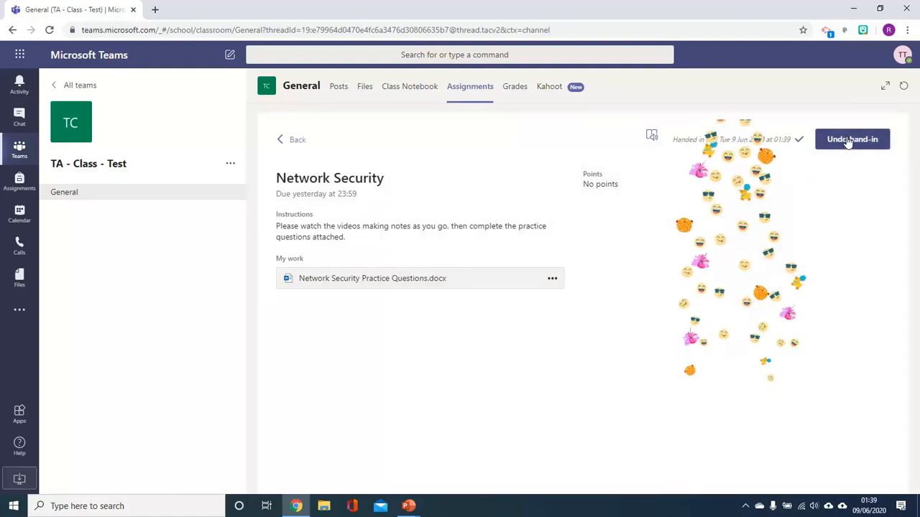
click(852, 139)
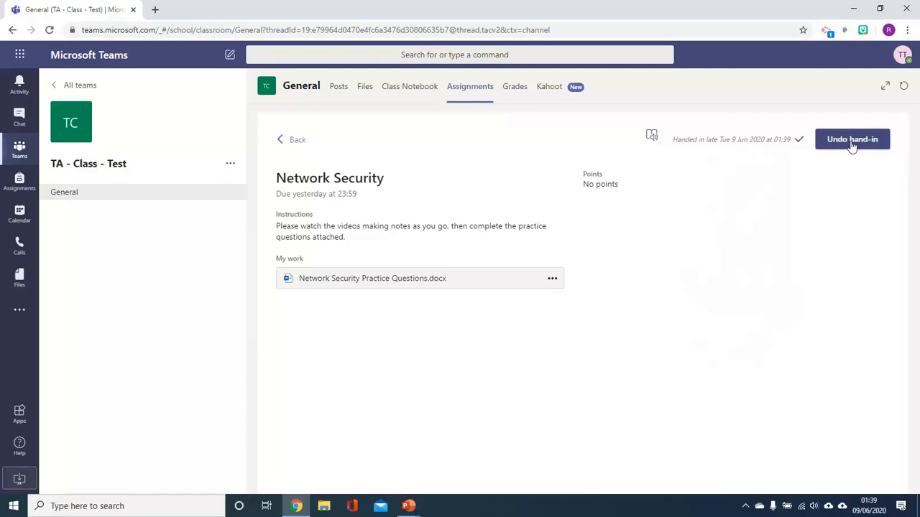
click(852, 139)
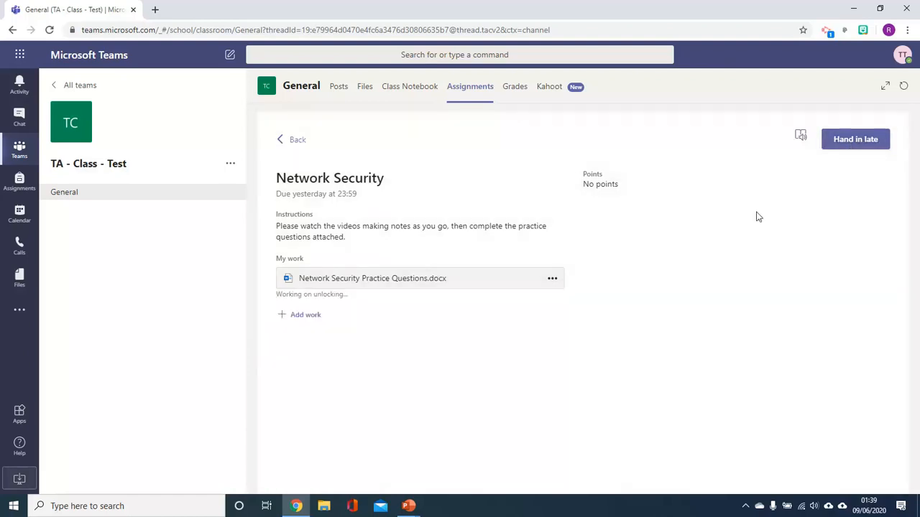
mouse_move(419, 300)
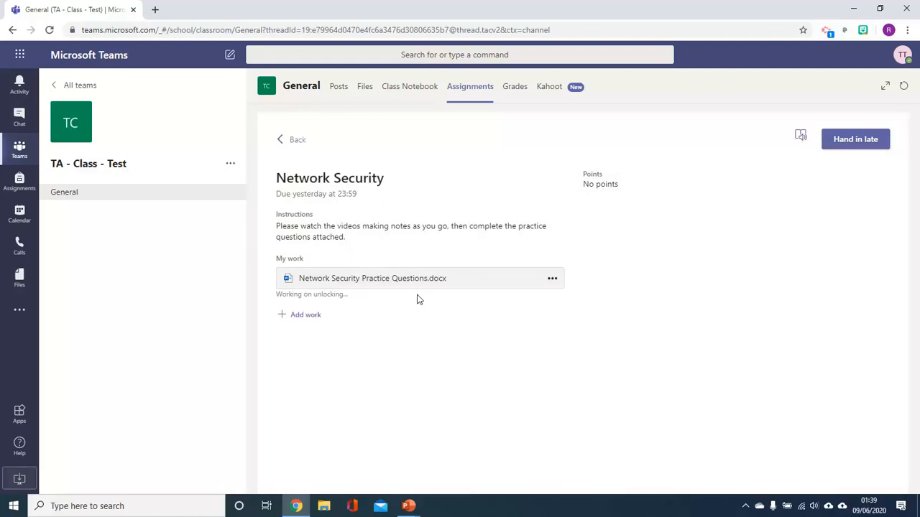
mouse_move(855, 139)
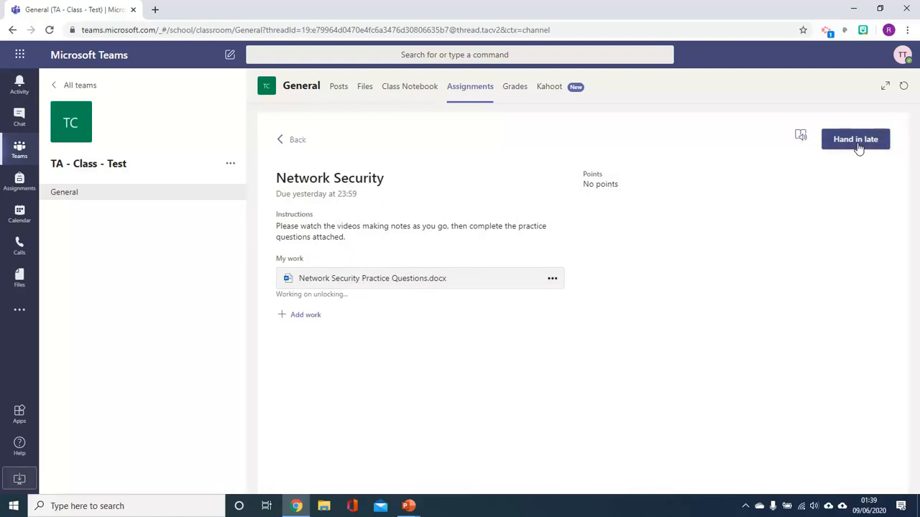
click(855, 138)
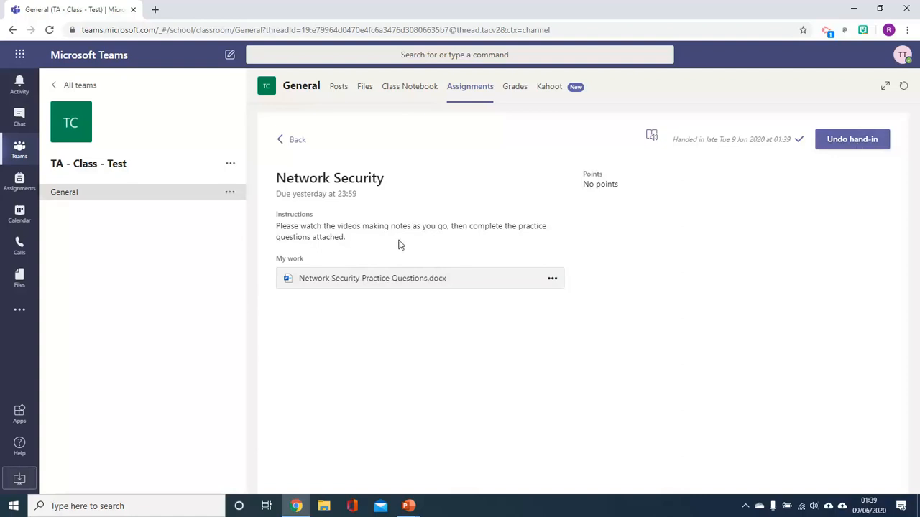
mouse_move(71, 122)
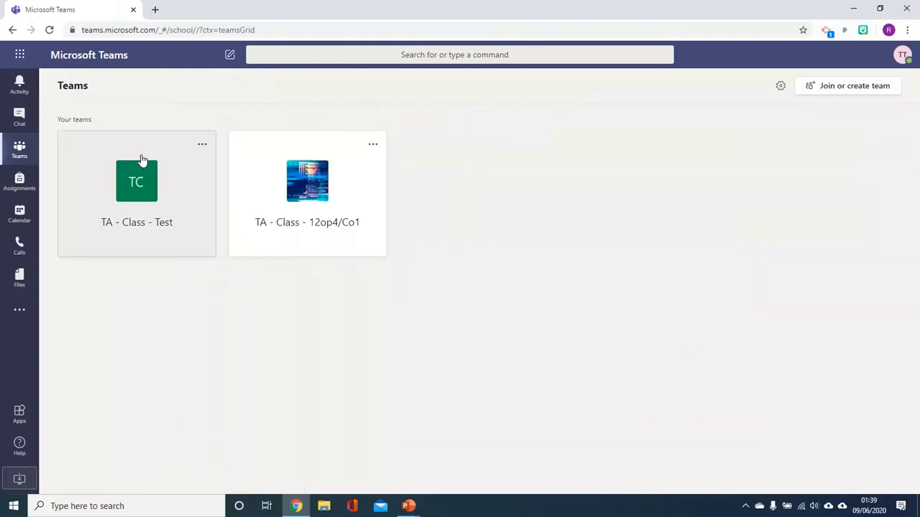
- Open the Network Components assignment, due 11 June 2020, from the team's Assignments tab
click(136, 180)
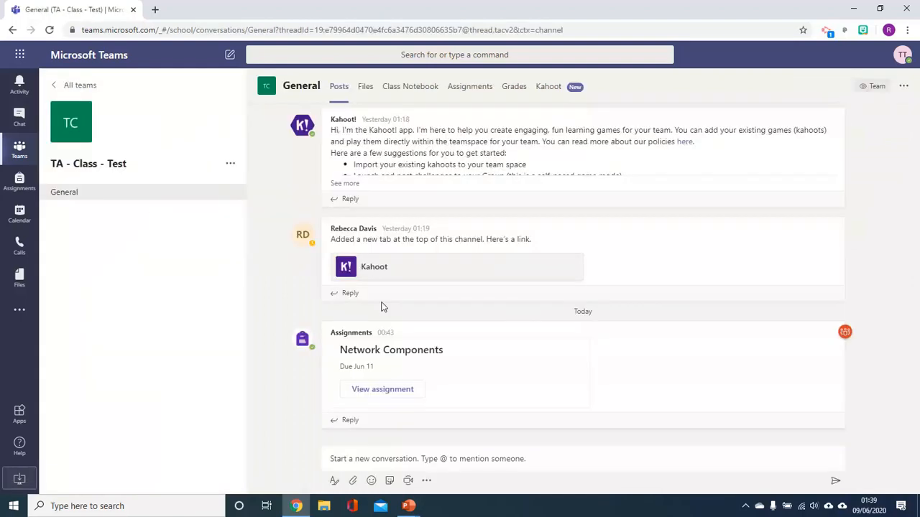
click(470, 86)
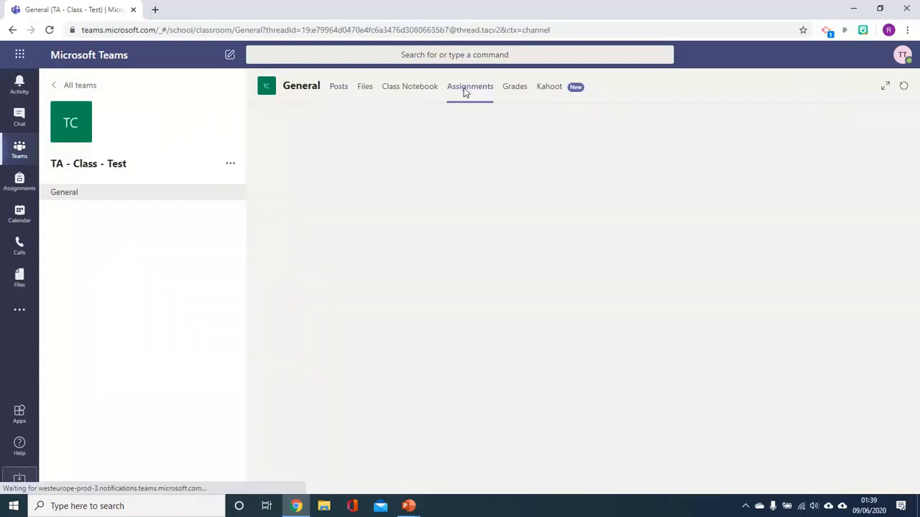
click(470, 86)
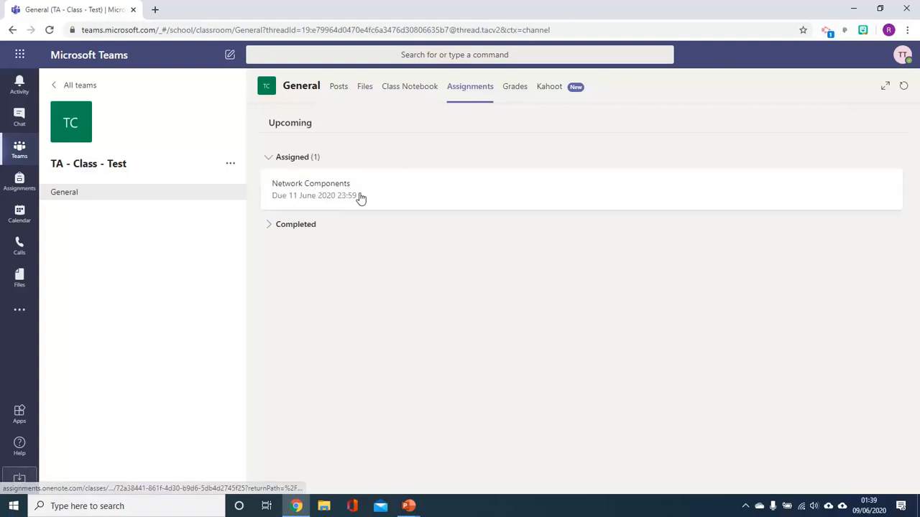
click(311, 189)
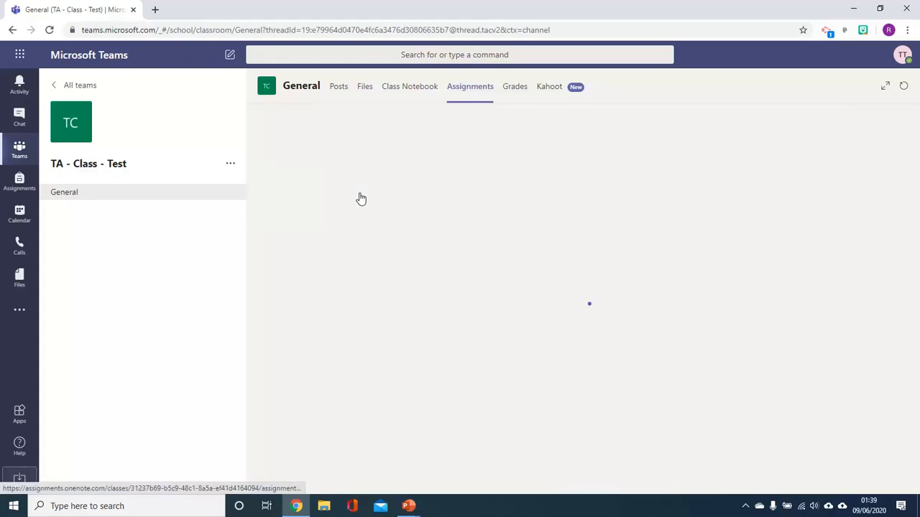
click(361, 199)
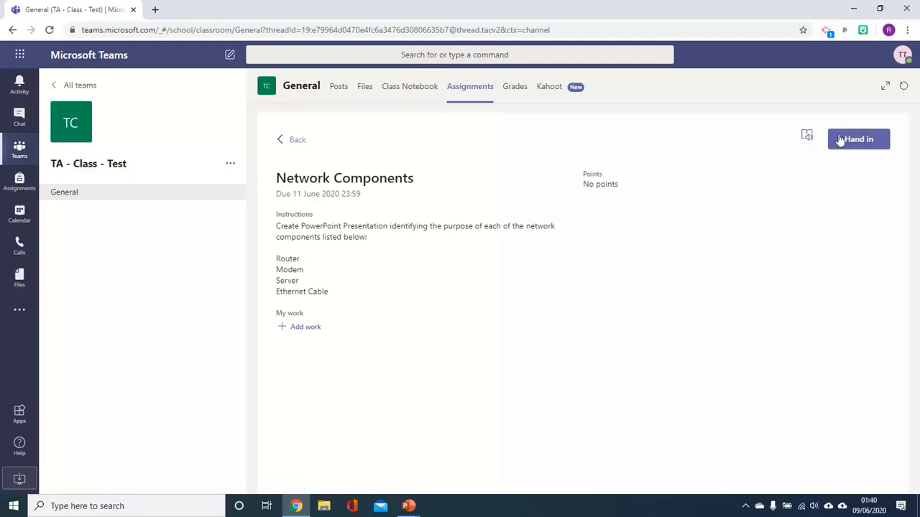
mouse_move(308, 221)
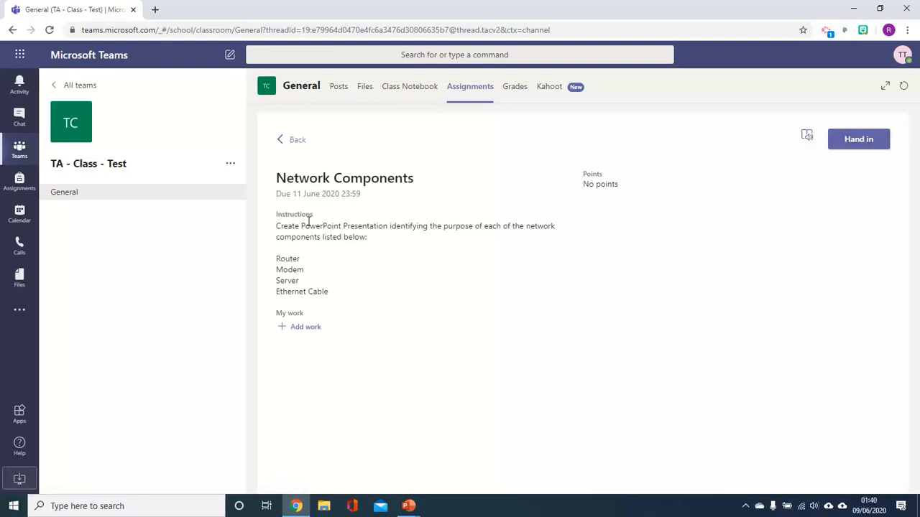
mouse_move(368, 231)
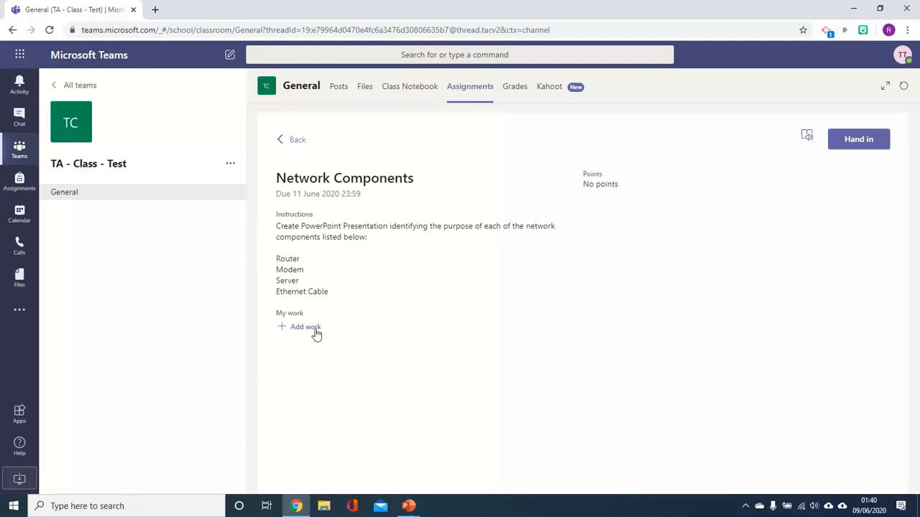
mouse_move(305, 334)
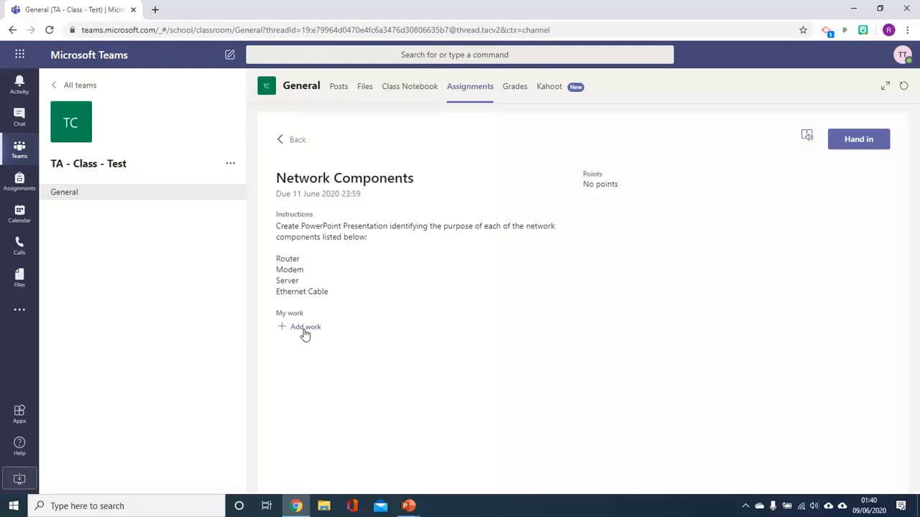
- Start adding work to Network Components to bring up the file attach options
click(305, 327)
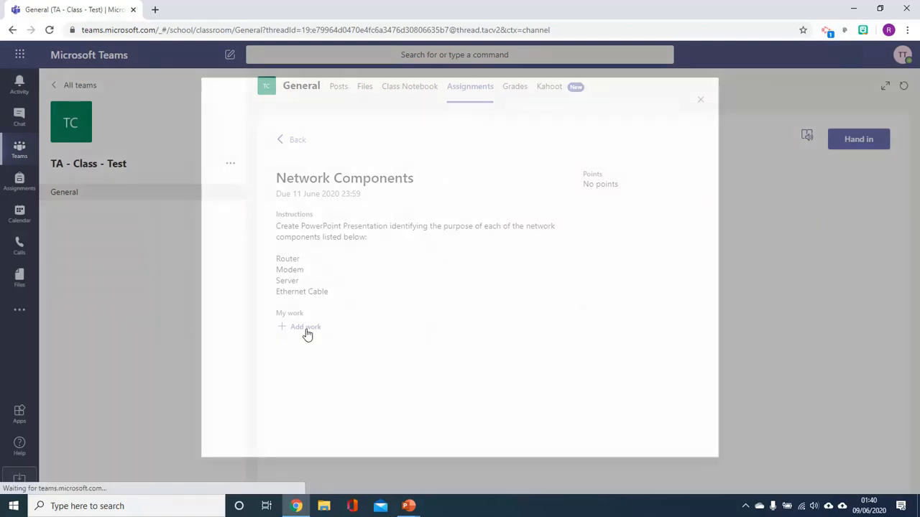
click(304, 327)
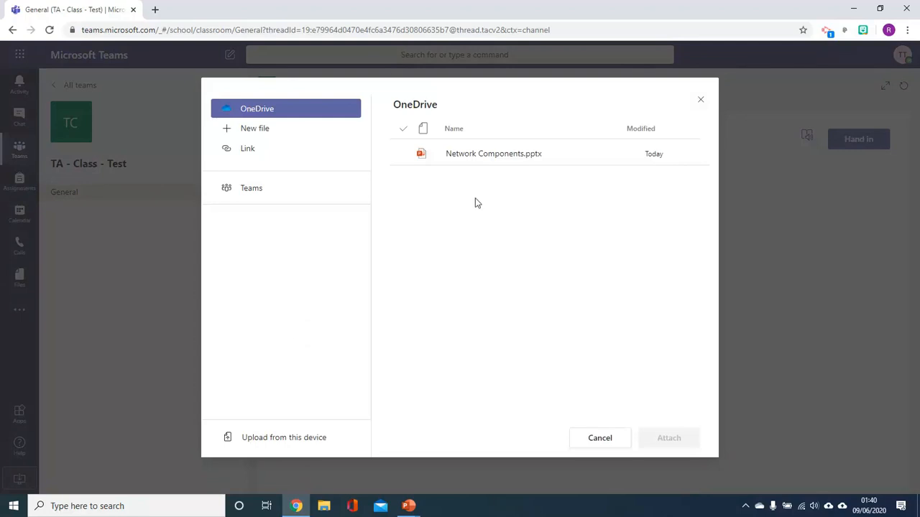
click(494, 153)
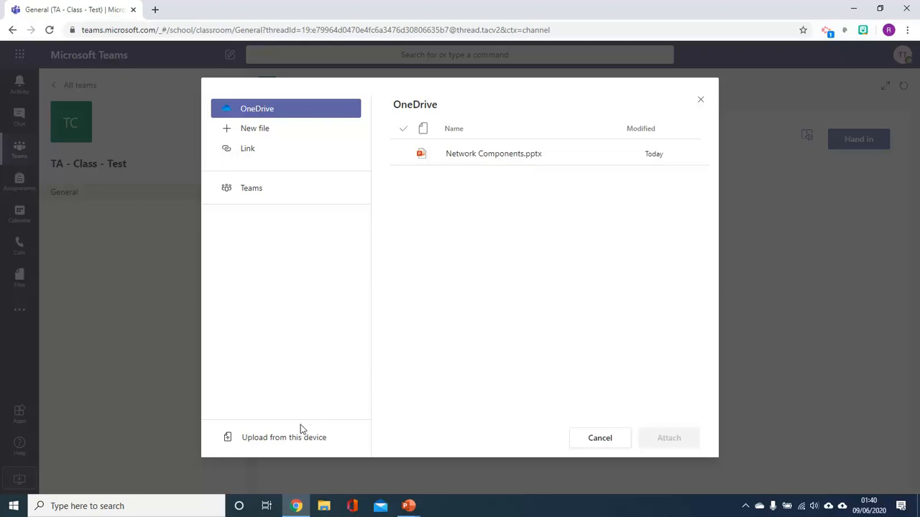
mouse_move(260, 430)
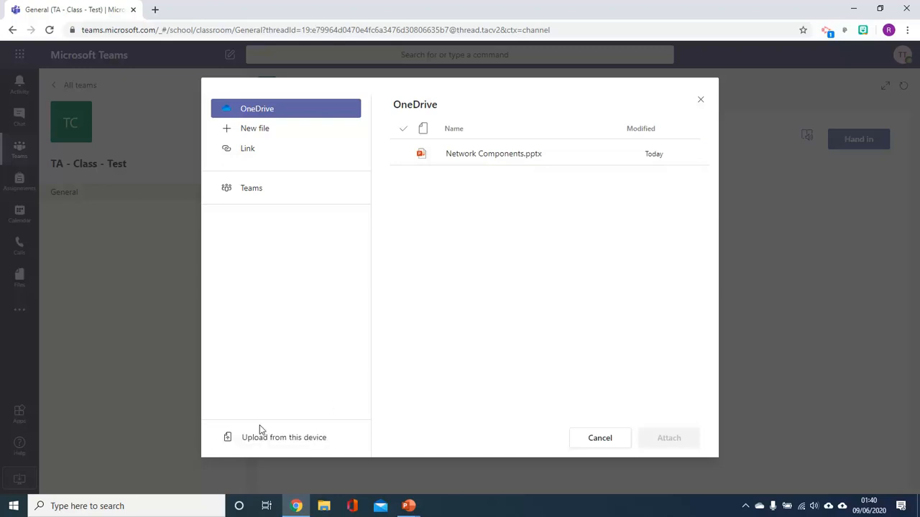
mouse_move(284, 437)
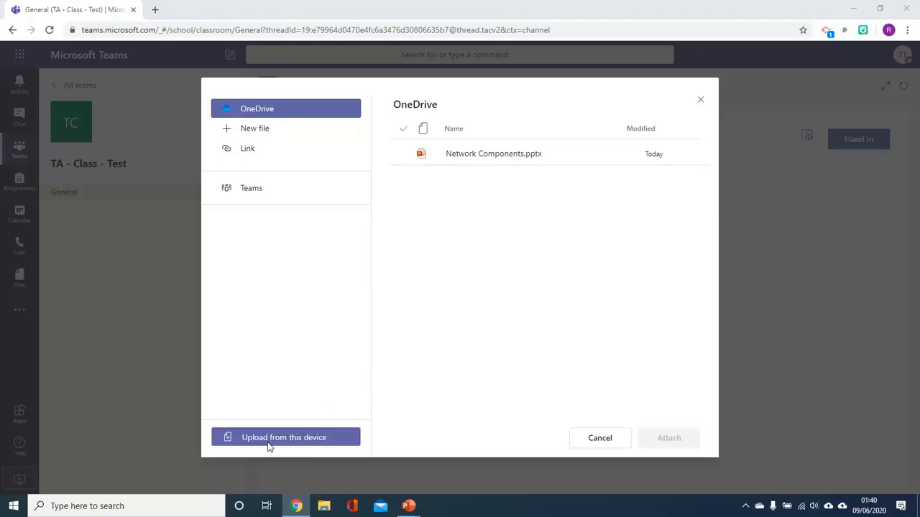
- Upload Network Components.pptx from the Documents folder on this device
click(284, 437)
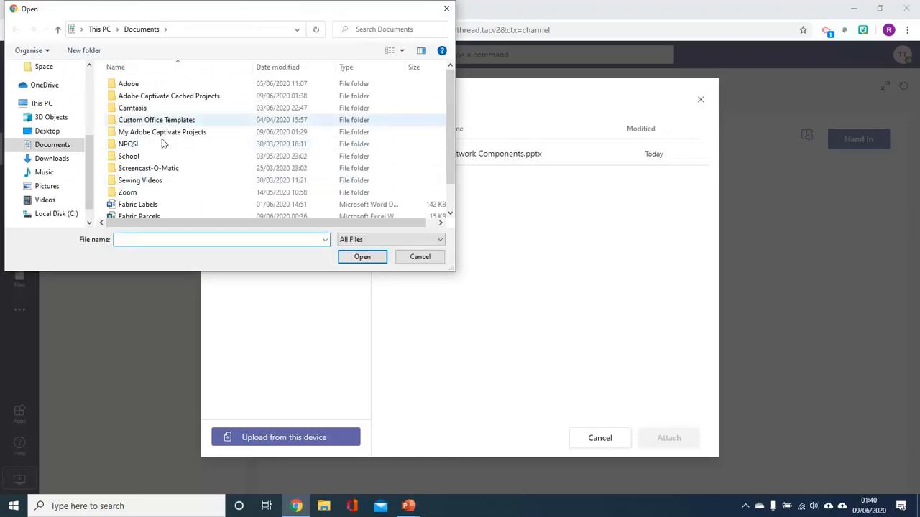
scroll(down, 3)
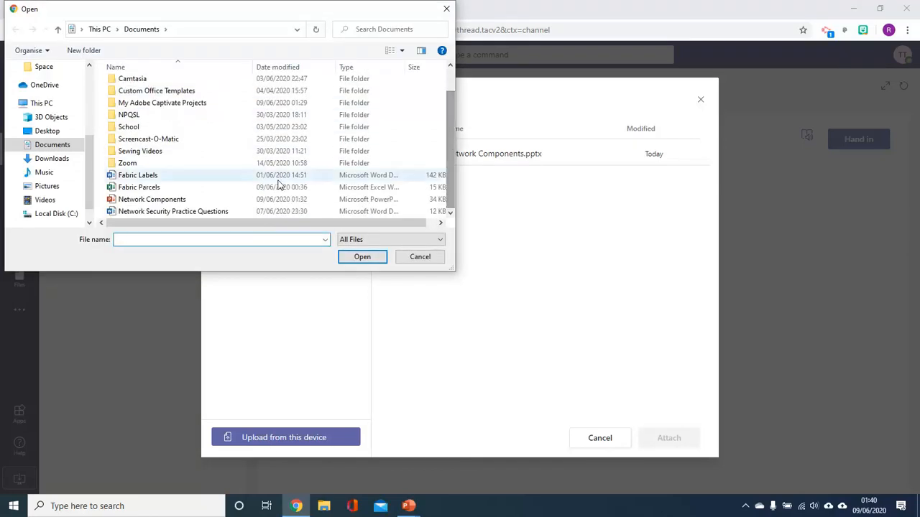
click(152, 199)
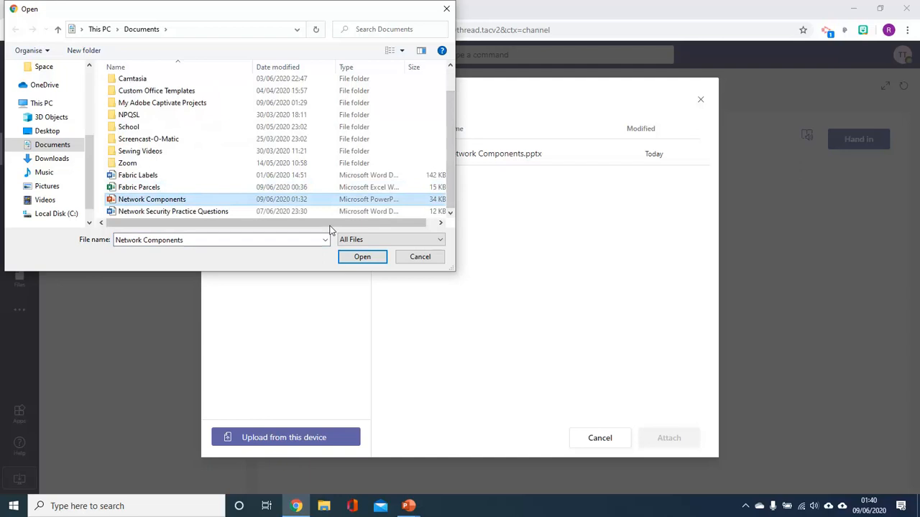
click(362, 256)
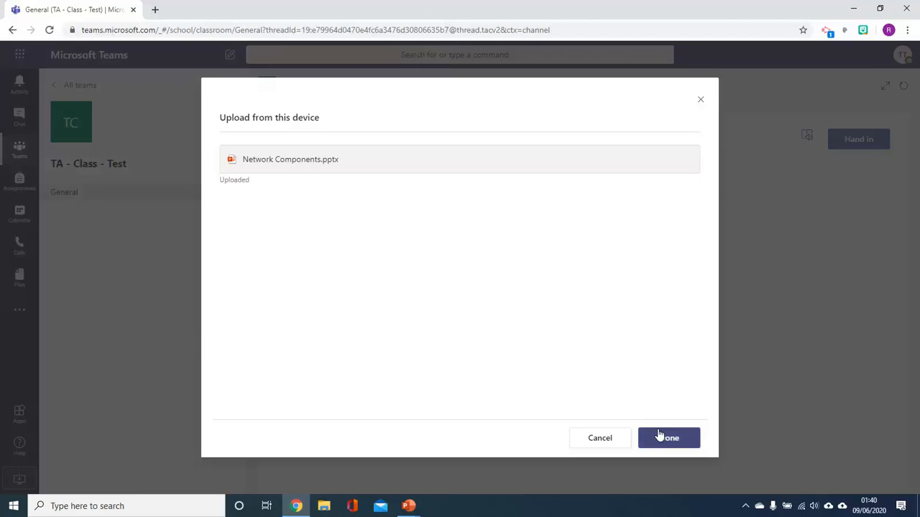
- Confirm the upload so Network Components.pptx appears under My work
click(668, 438)
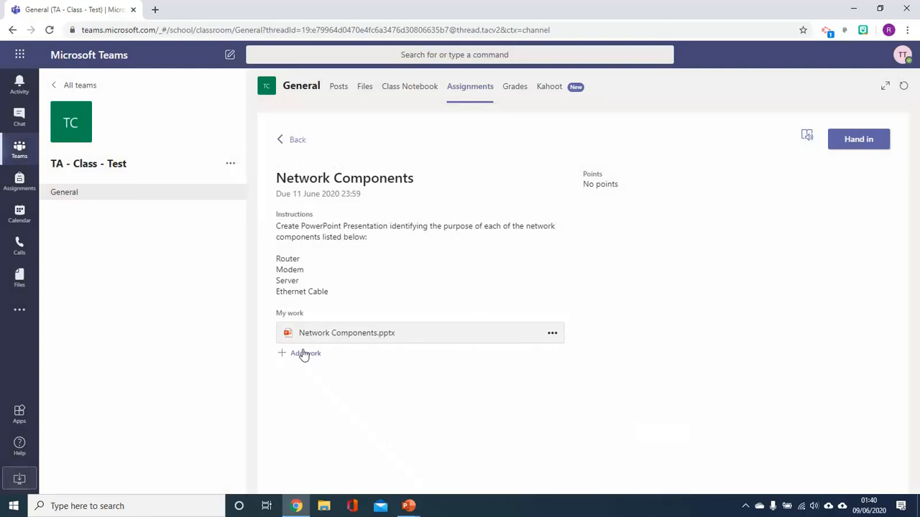
mouse_move(778, 269)
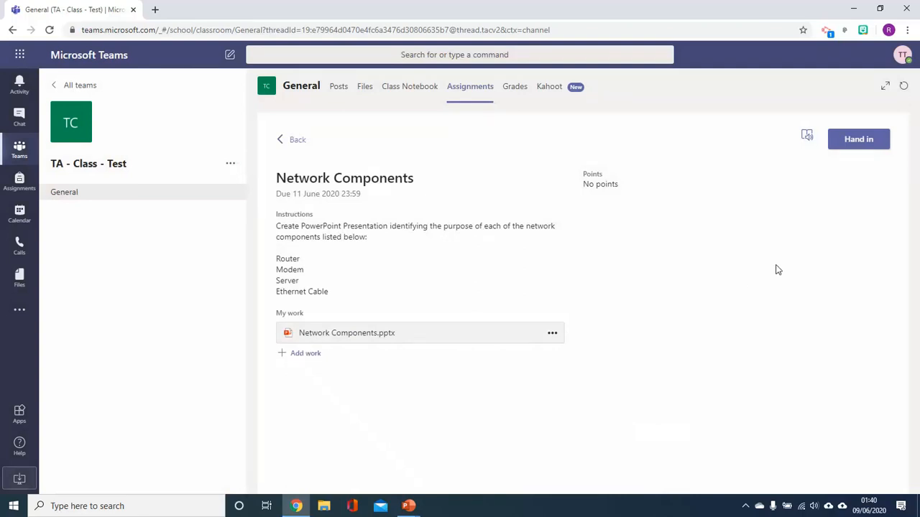
- Hand in Network Components with the attached PowerPoint
click(858, 139)
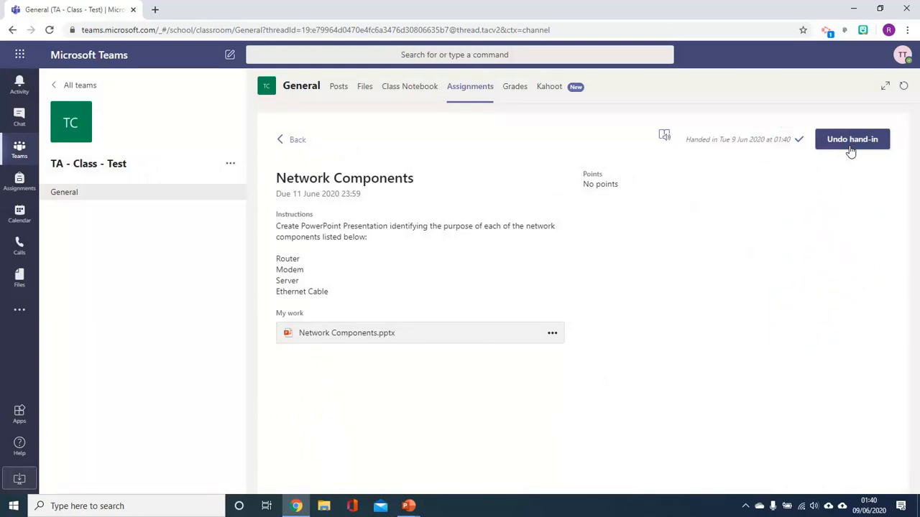
mouse_move(490, 458)
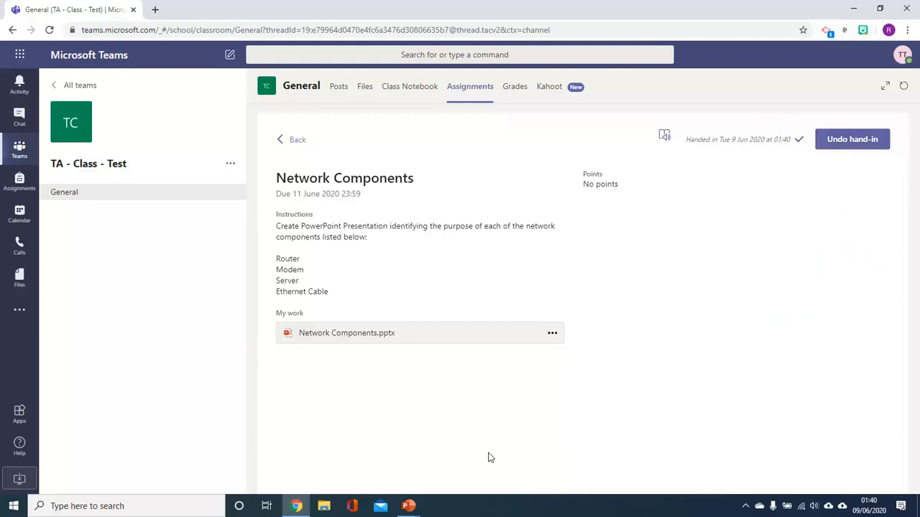
mouse_move(402, 465)
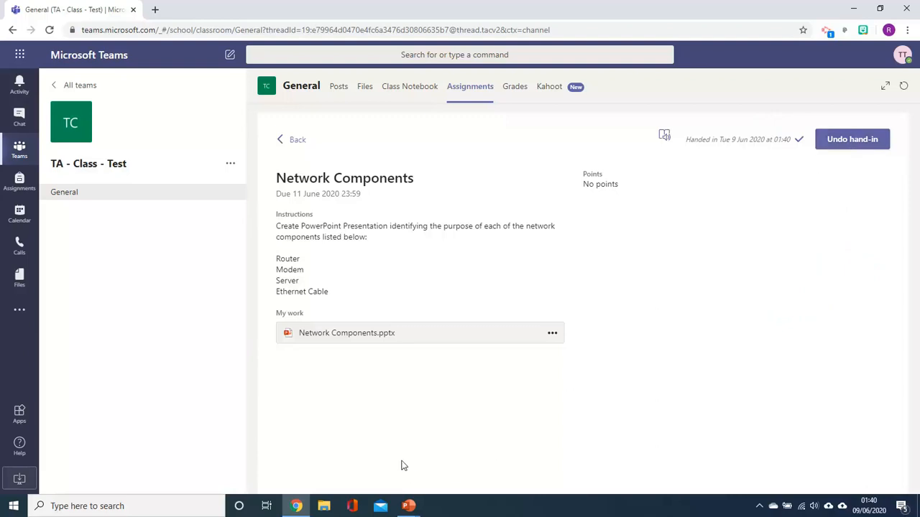